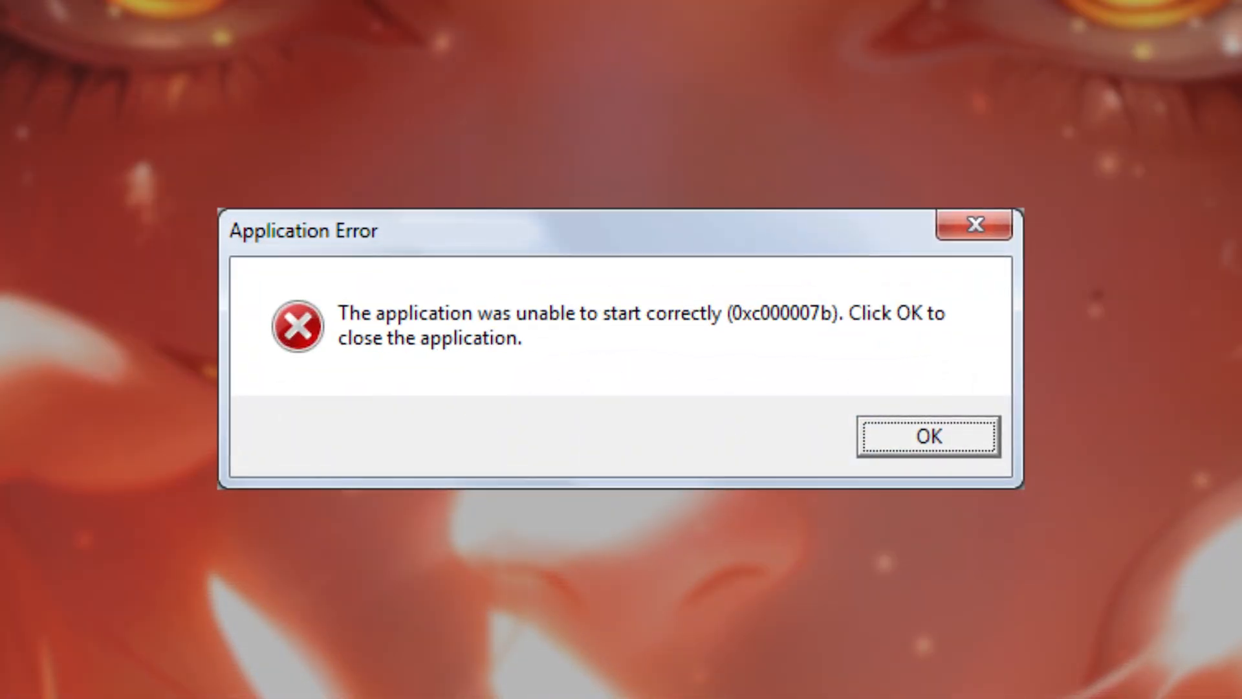
- Dismiss the 0xc000007b Application Error dialog to return to the desktop
left_click(928, 436)
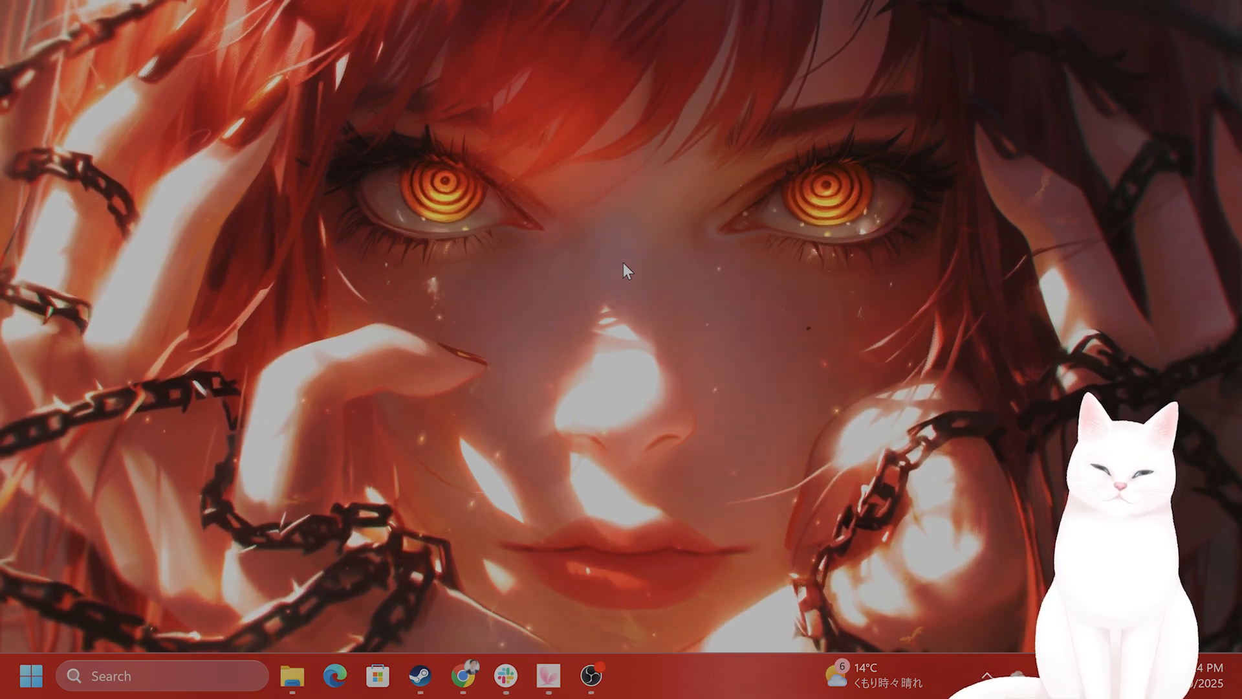
- Search for 'cmd' and launch Command Prompt with Run as administrator
left_click(142, 676)
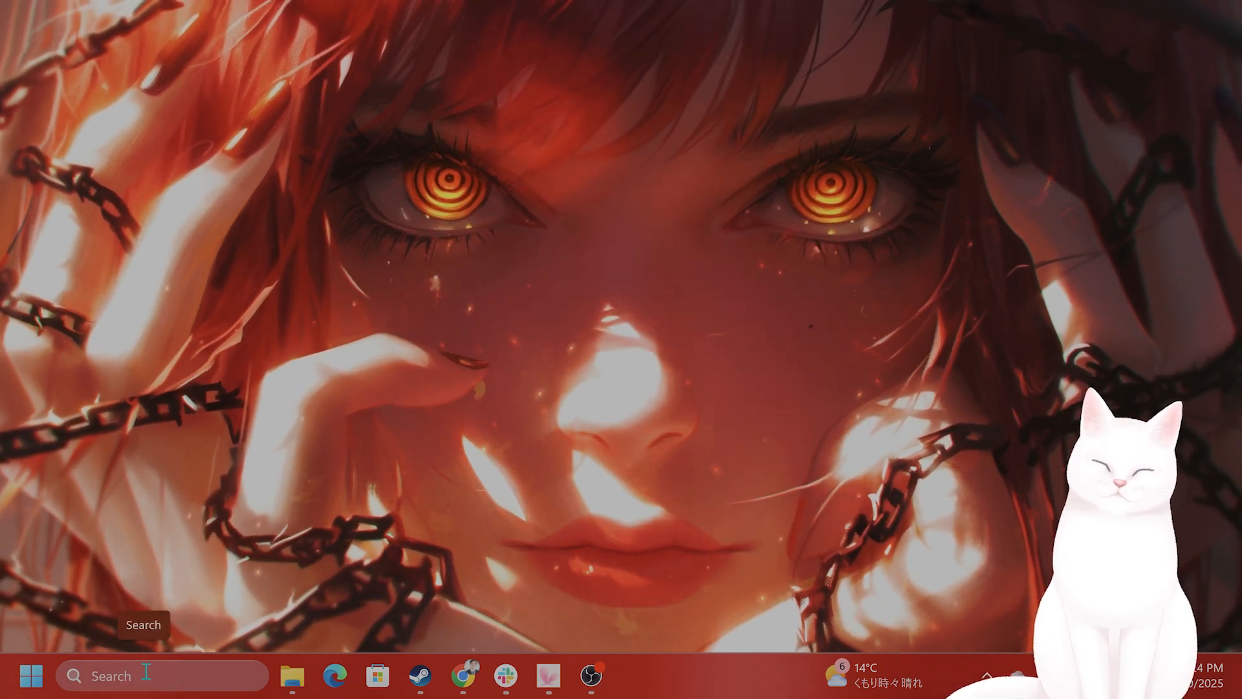
type("cmd")
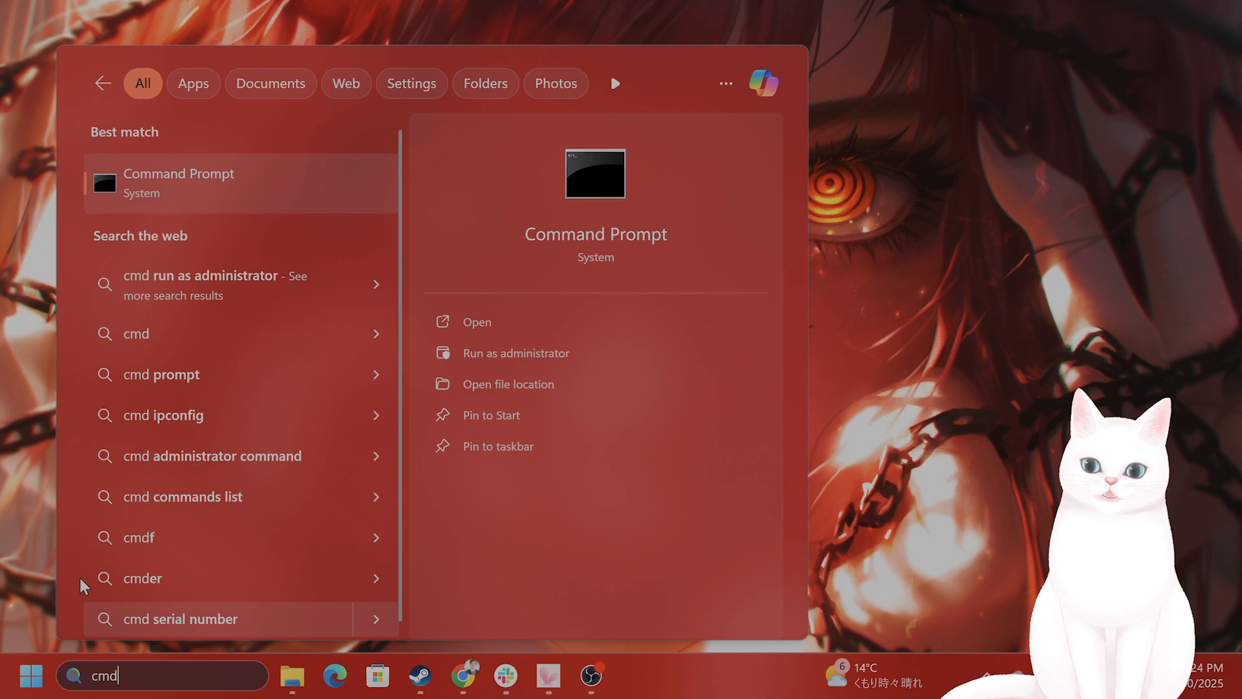
right_click(178, 183)
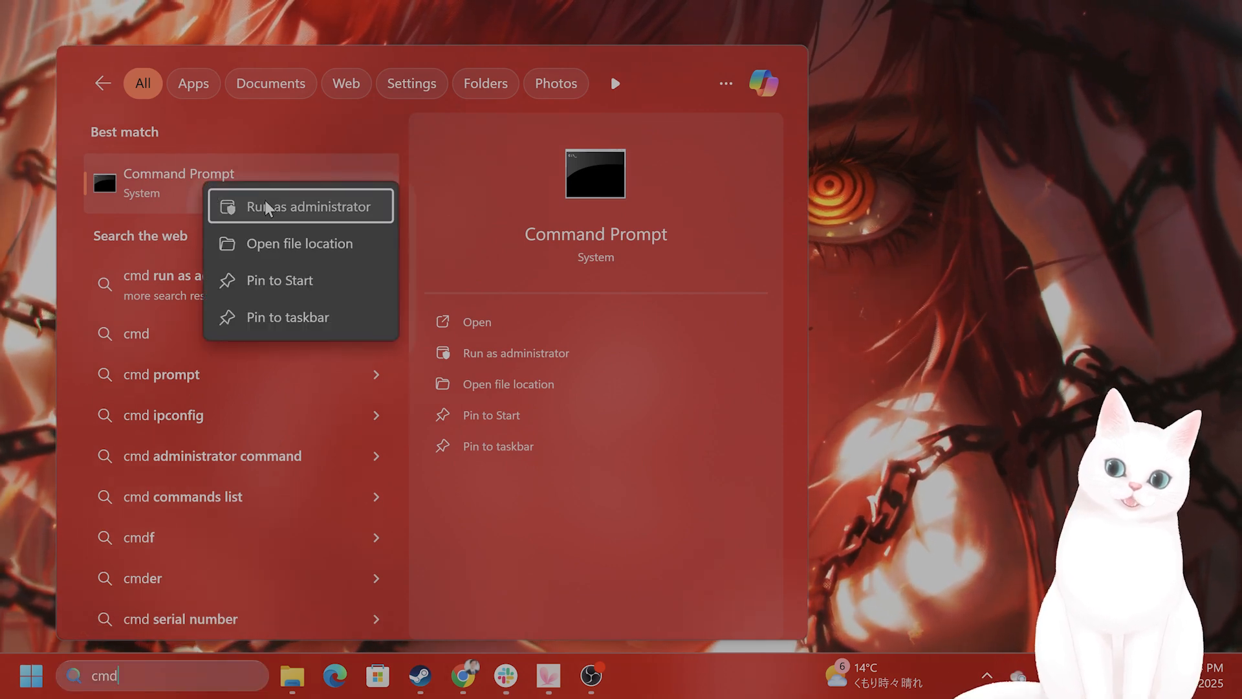
left_click(300, 205)
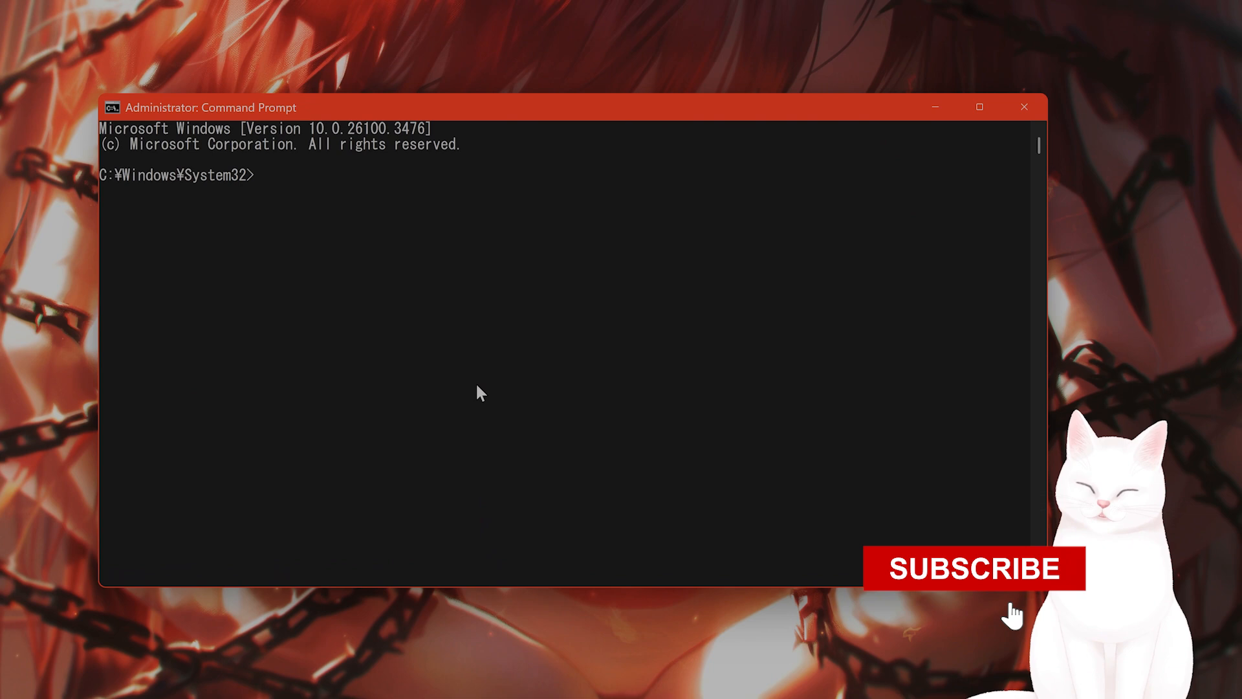
- Run the sfc /scannow system file check in the admin Command Prompt
type("sfc /sca")
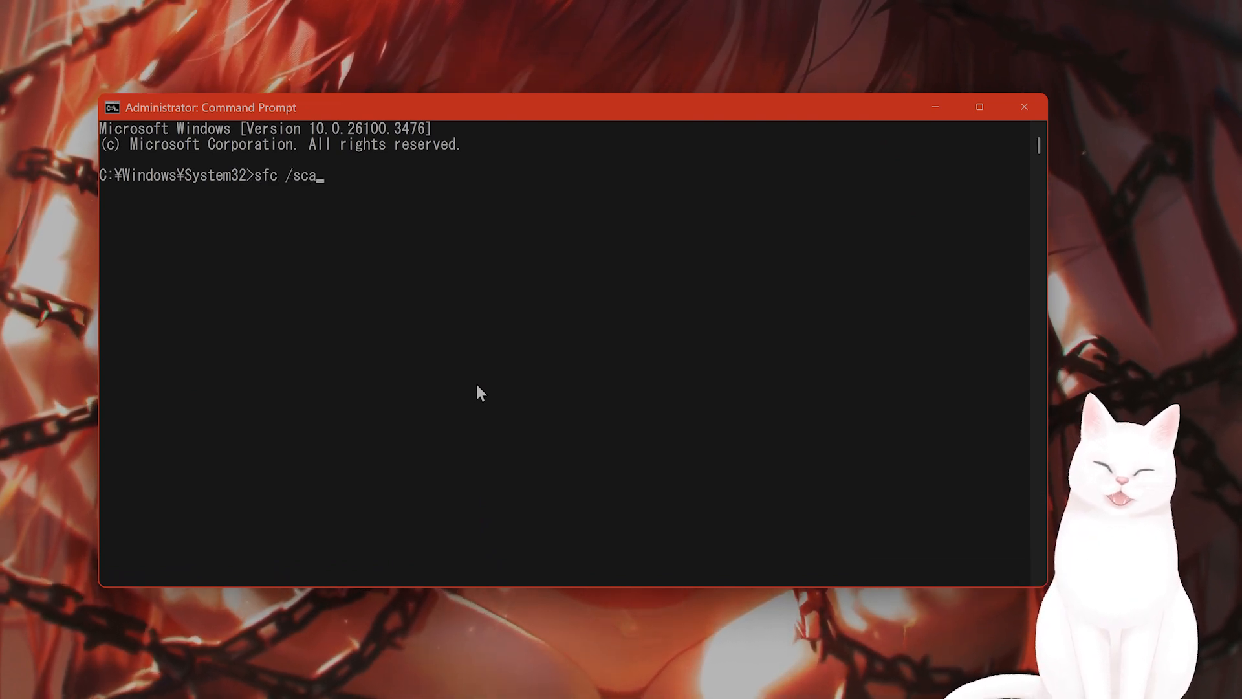
type("nnow")
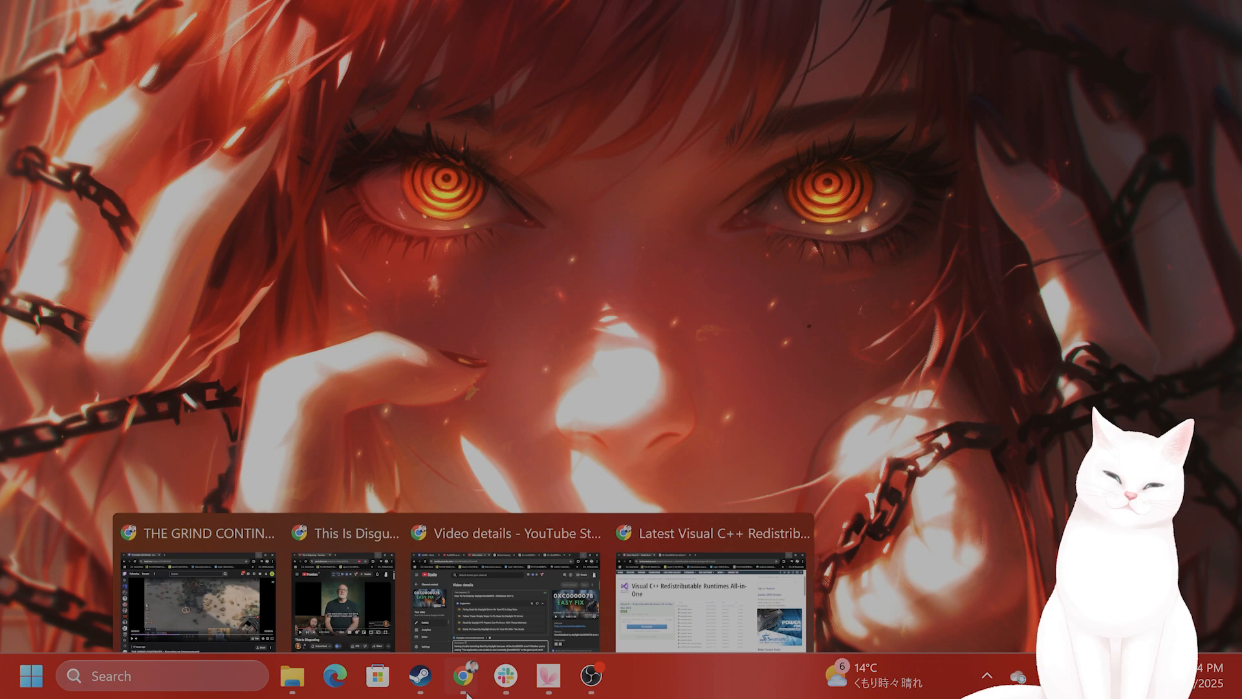
- Switch Chrome to TechPowerUp's Visual C++ Redistributable Runtimes All-in-One page
left_click(709, 531)
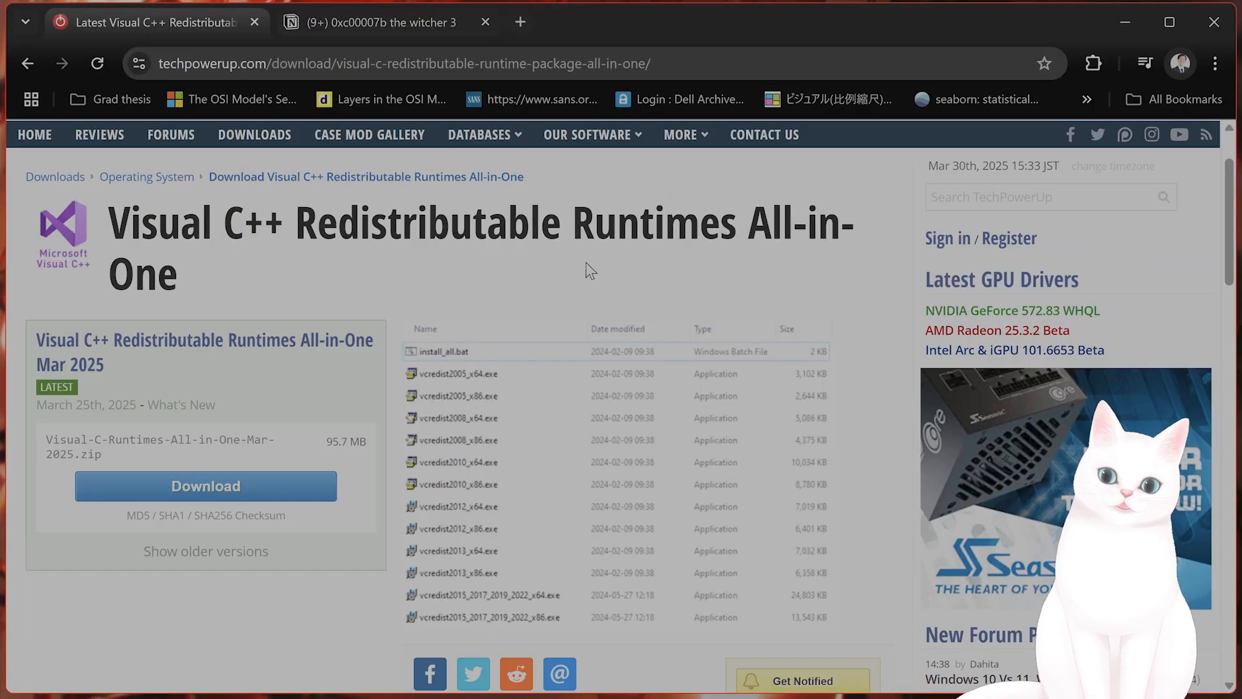
mouse_move(218, 502)
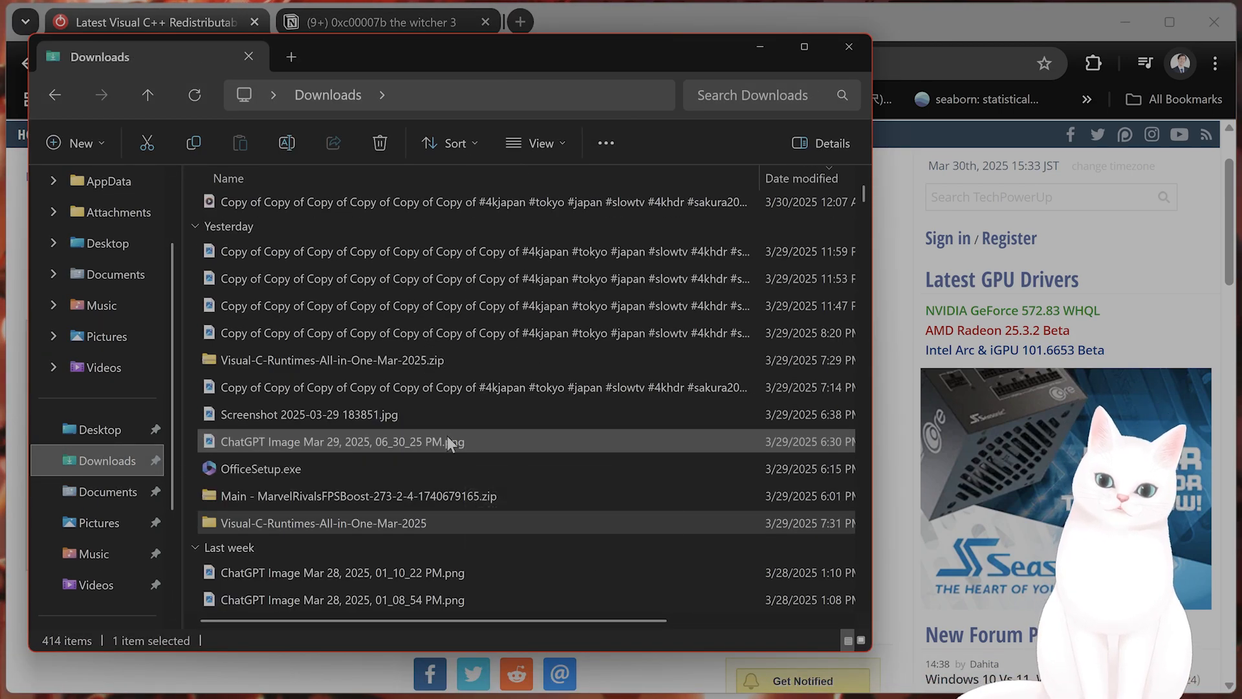
left_click(331, 359)
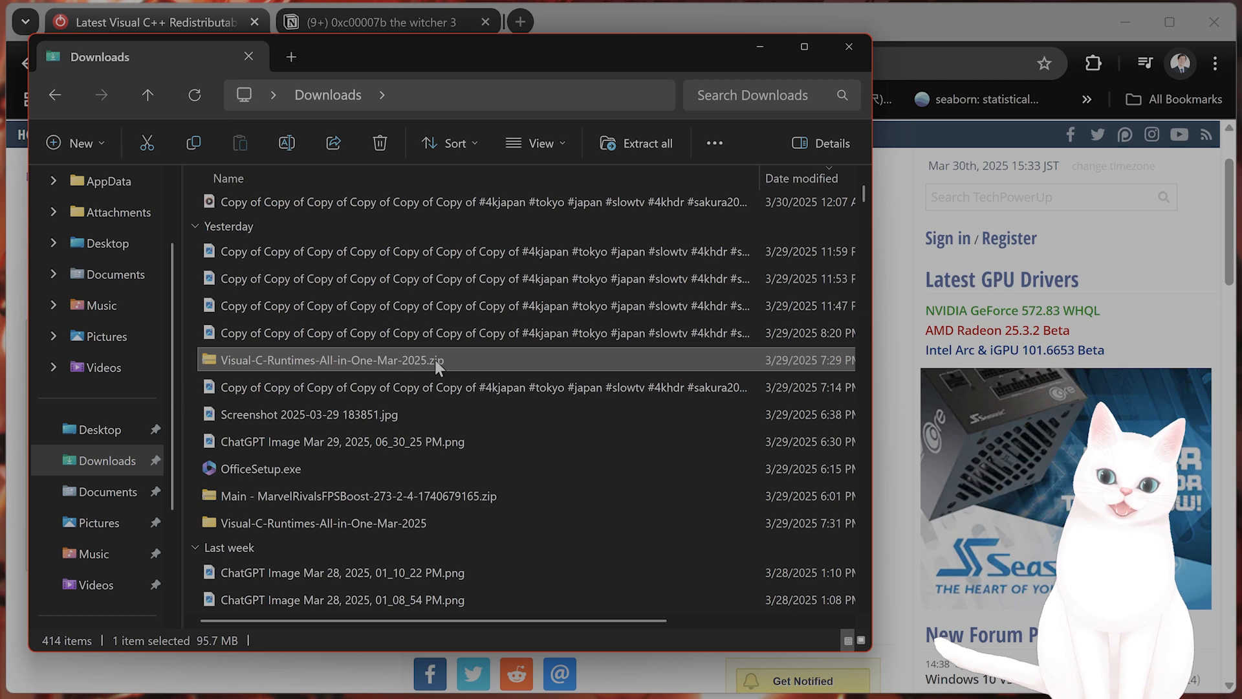
right_click(329, 359)
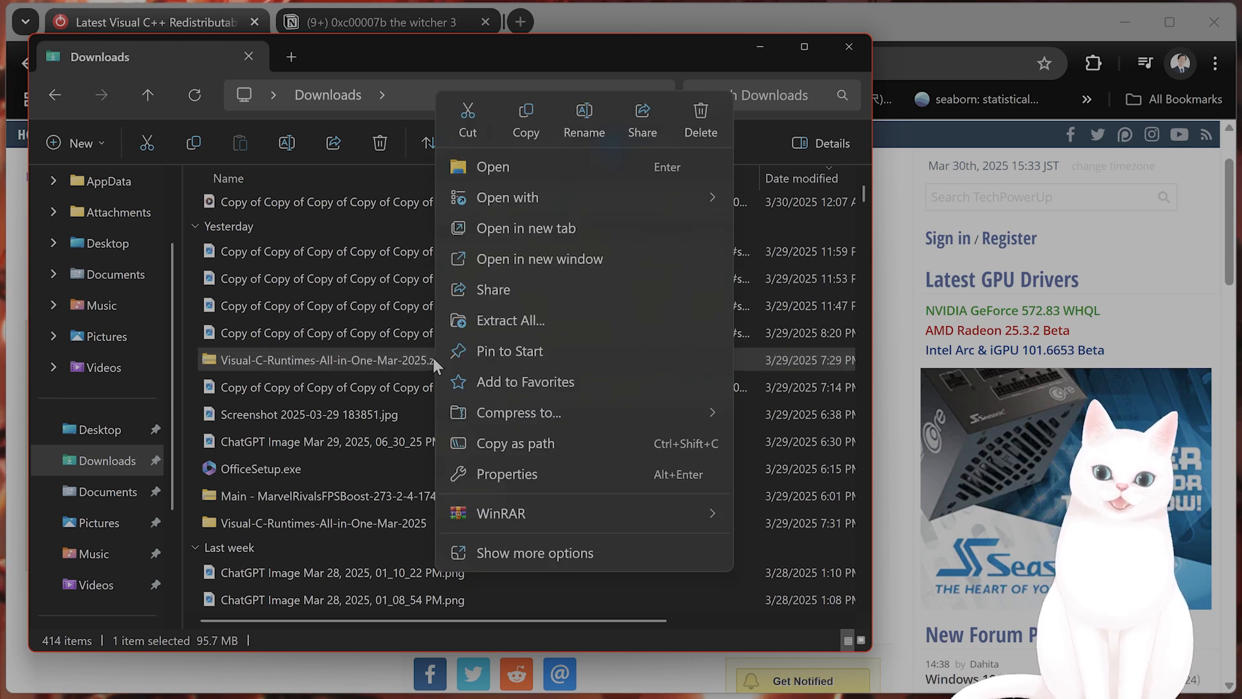
mouse_move(563, 319)
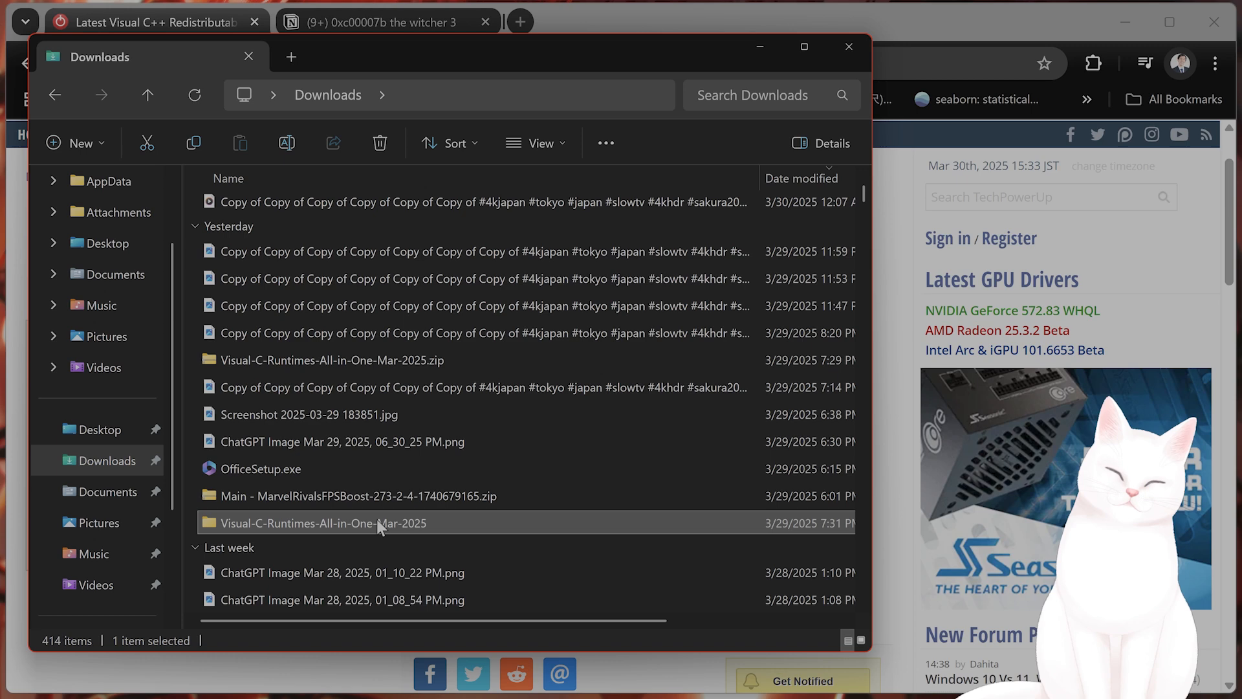
- Enter the Visual-C-Runtimes-All-in-One-Mar-2025 folder and select install_all.bat
double_click(324, 523)
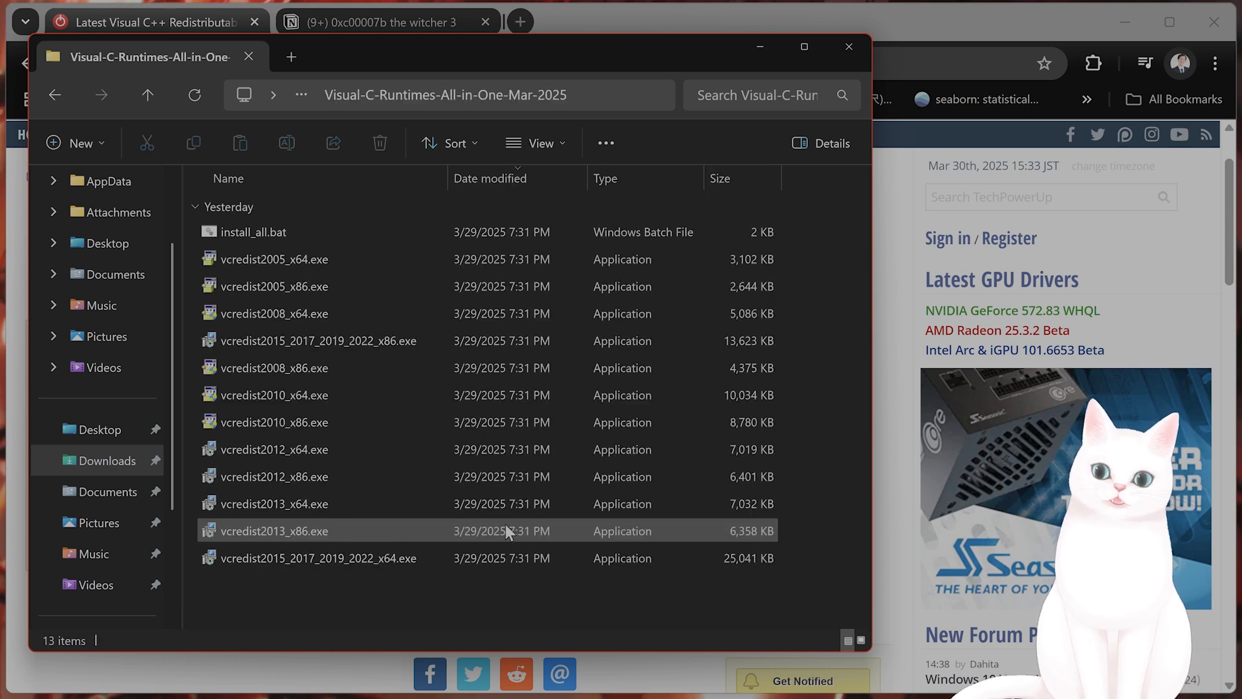
key("Ctrl+A")
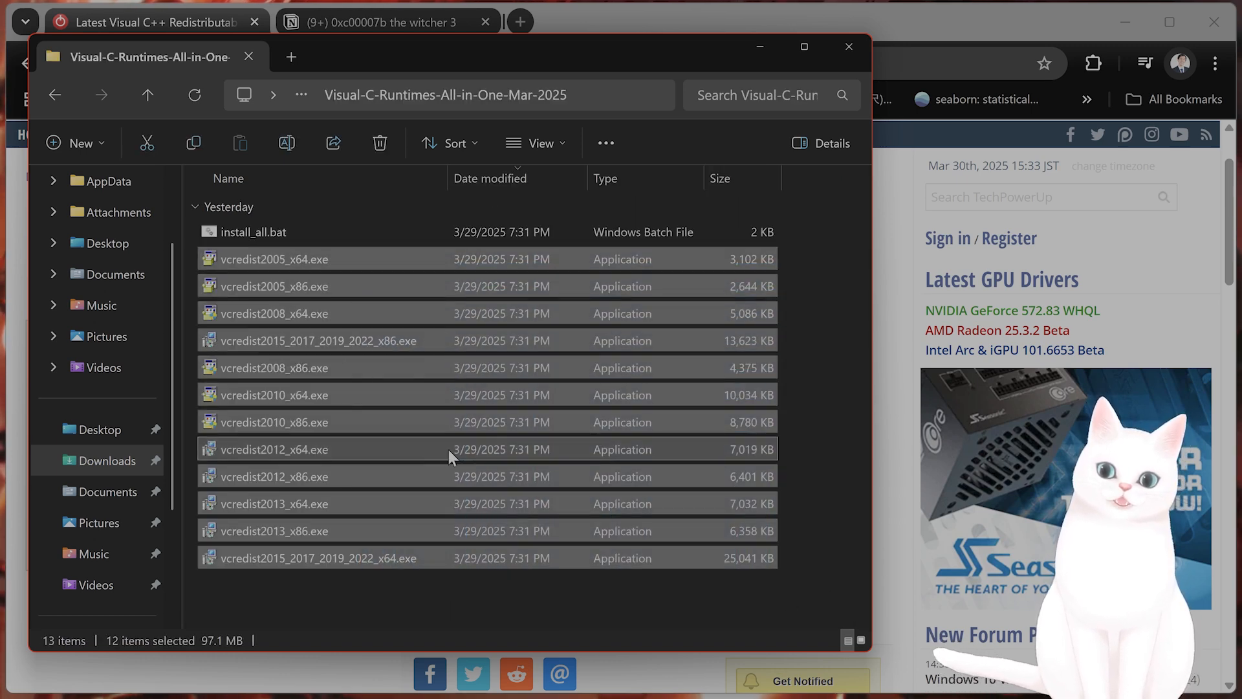
left_click(255, 231)
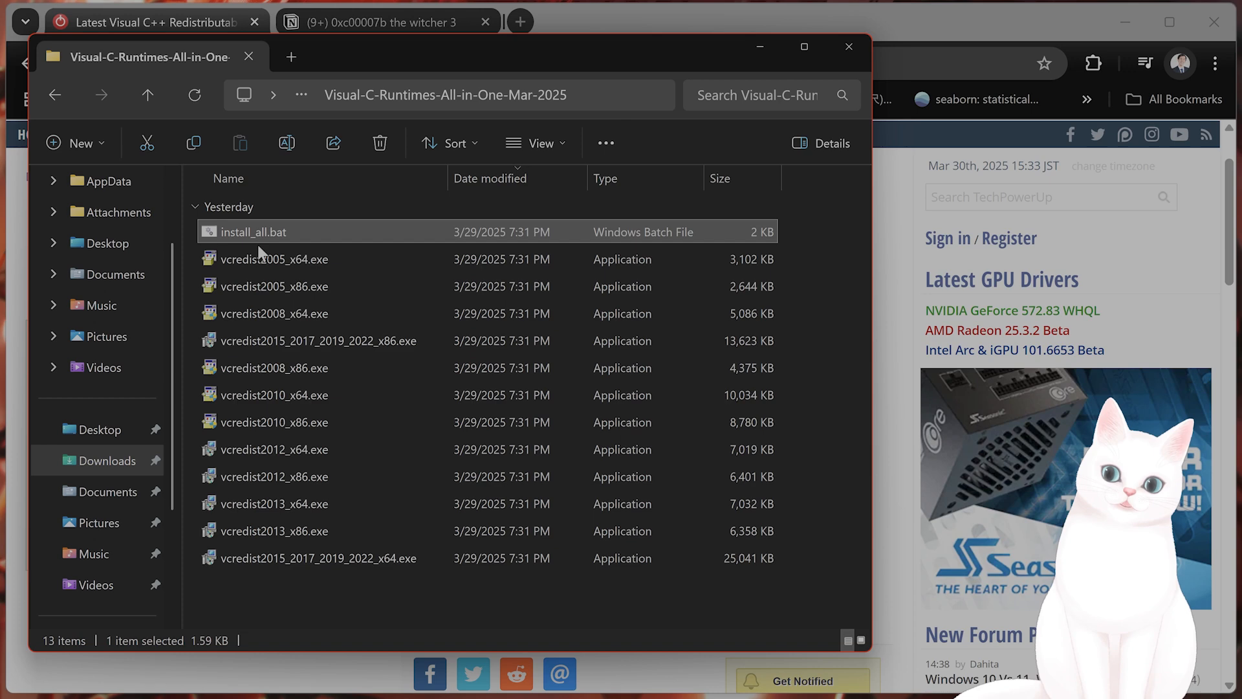
mouse_move(285, 238)
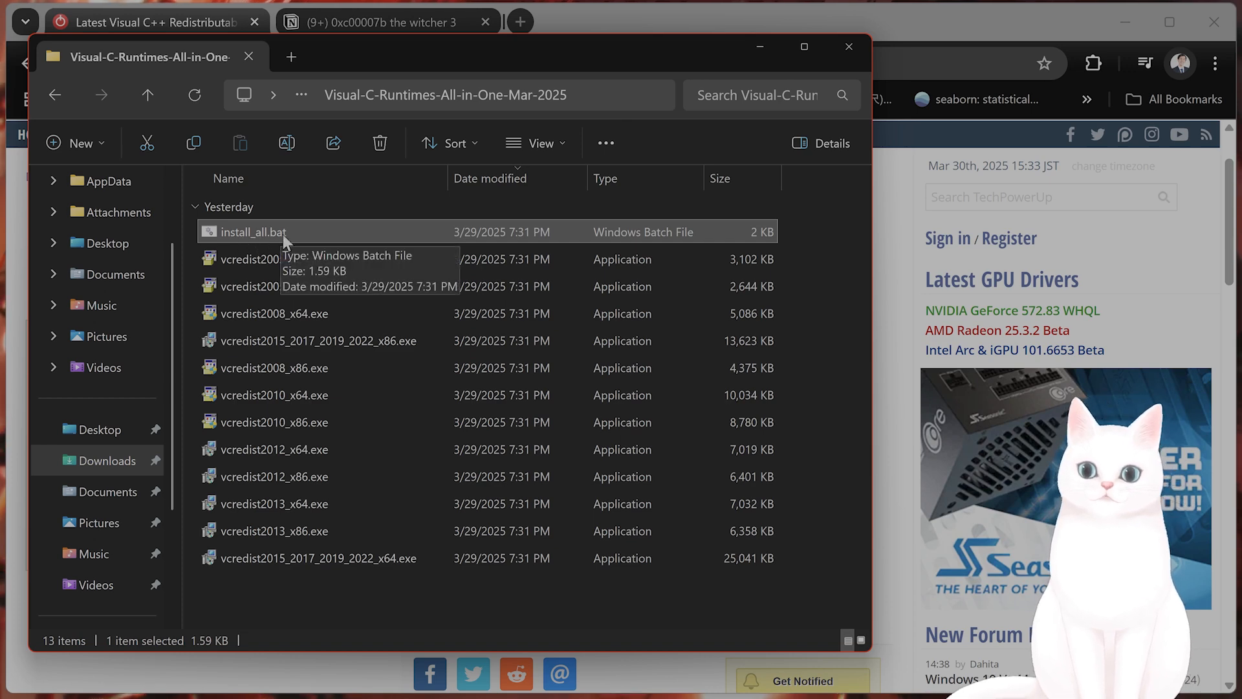
mouse_move(358, 241)
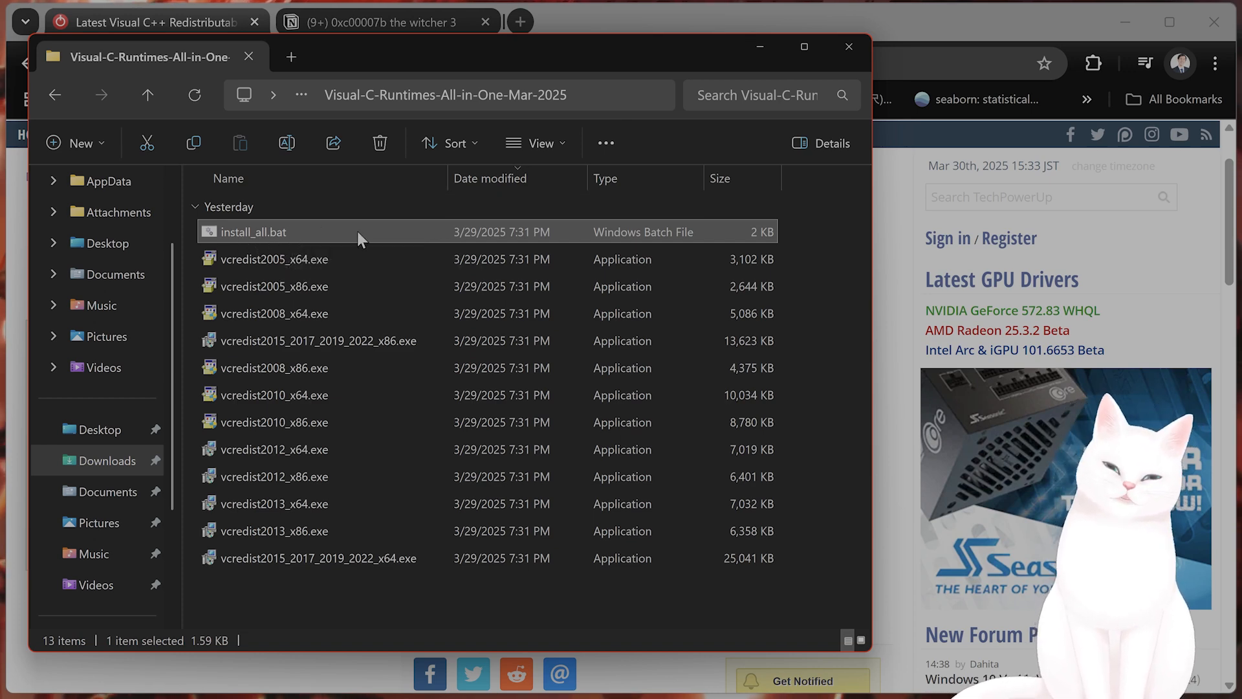
- Enable file name extensions and review the vcredist 2012 x86, 2013 x64 and 2008 x86 installers
left_click(537, 144)
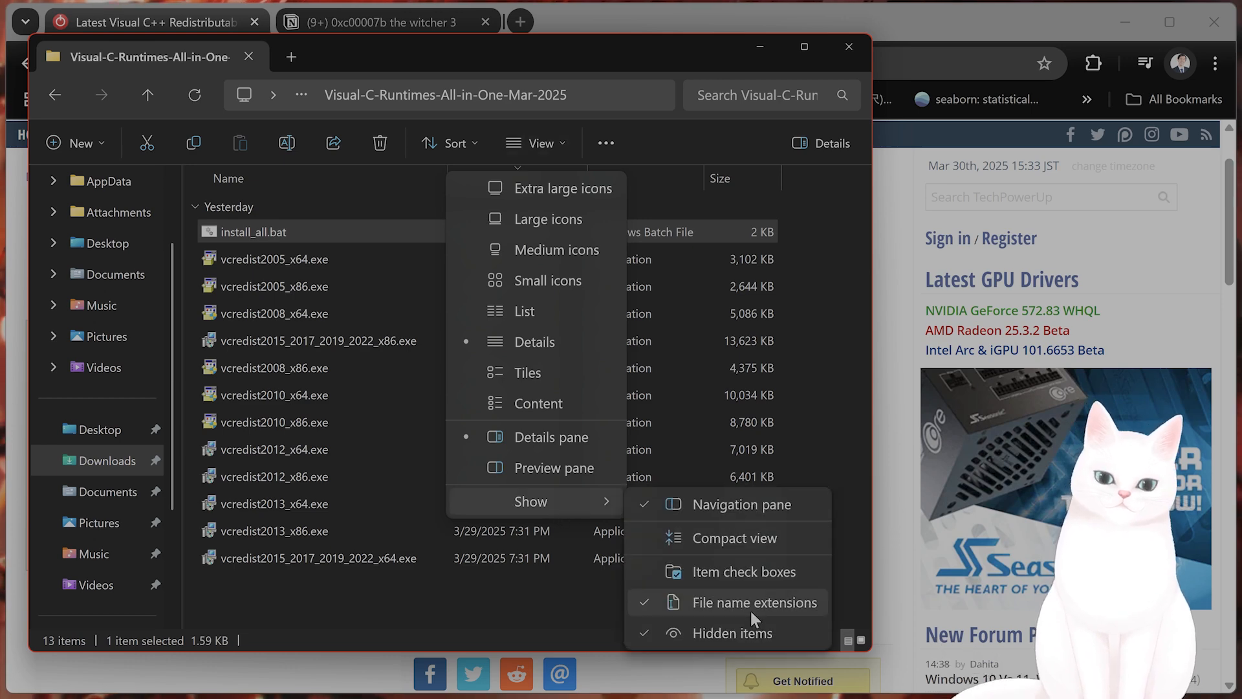
left_click(753, 602)
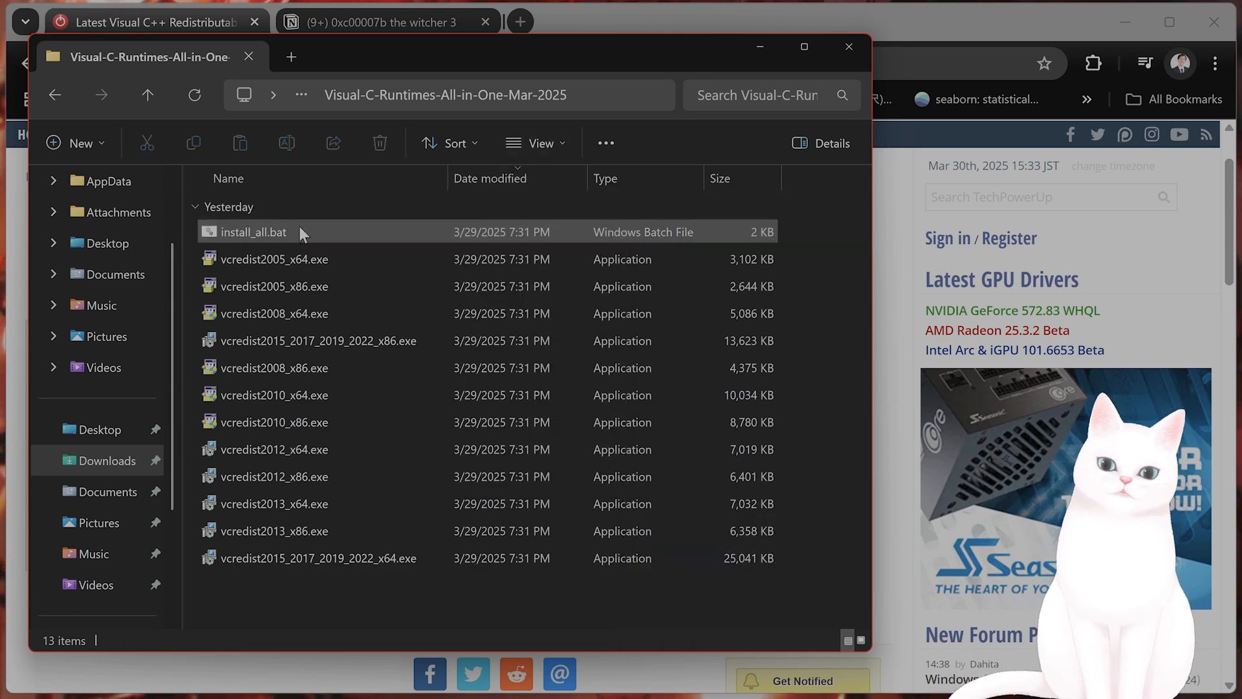
left_click(274, 313)
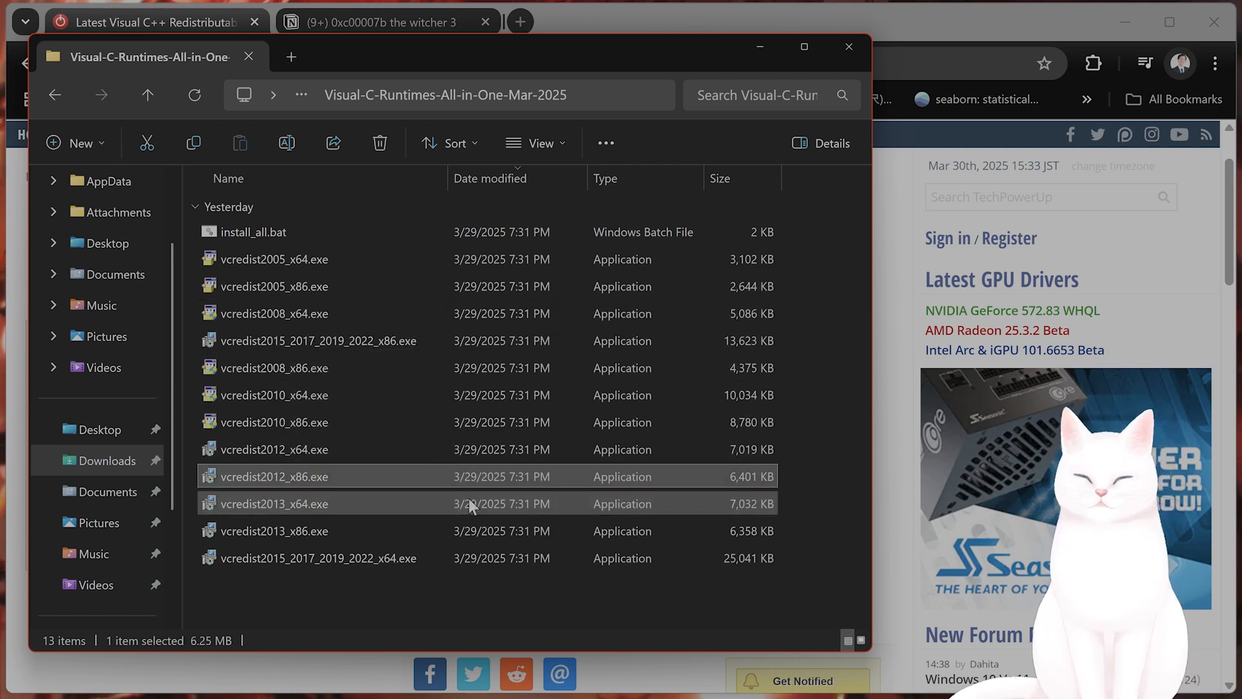
left_click(275, 503)
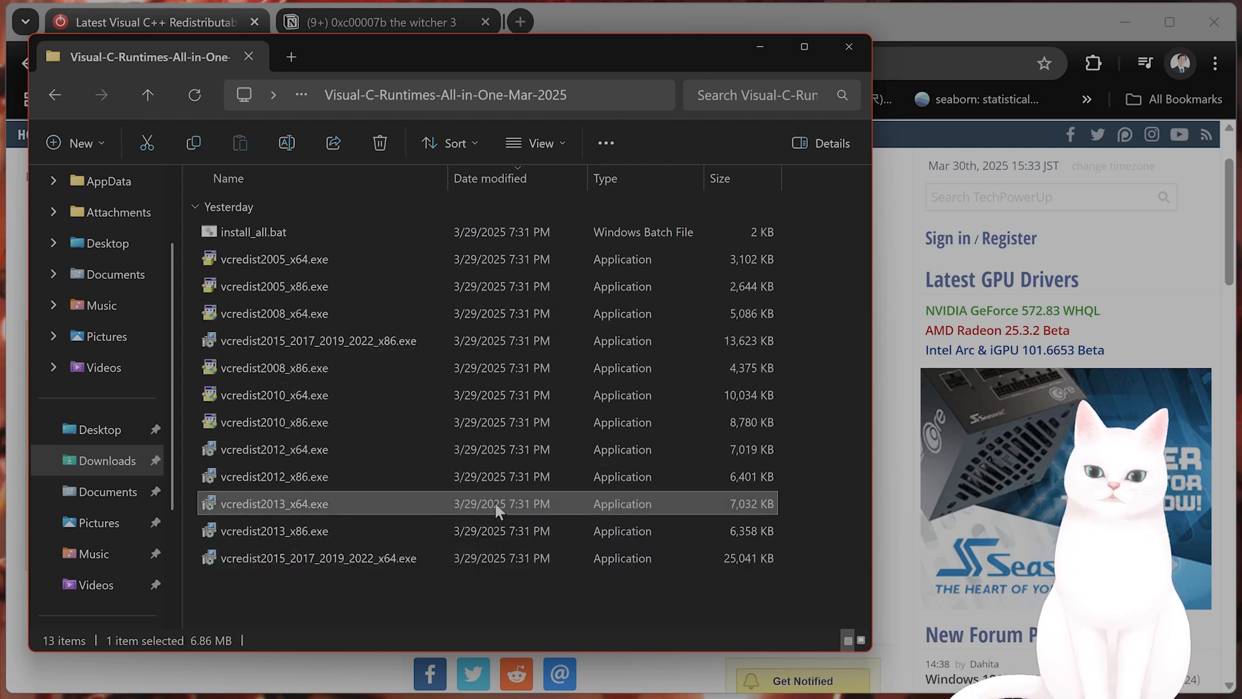
left_click(275, 368)
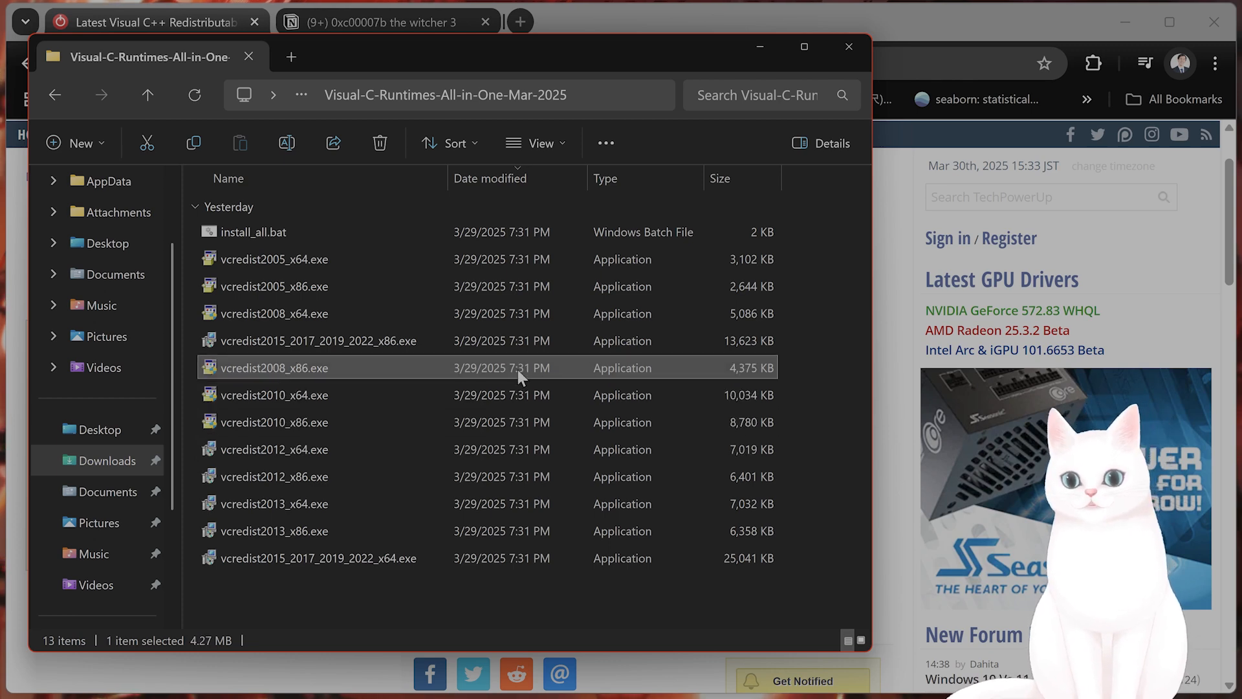